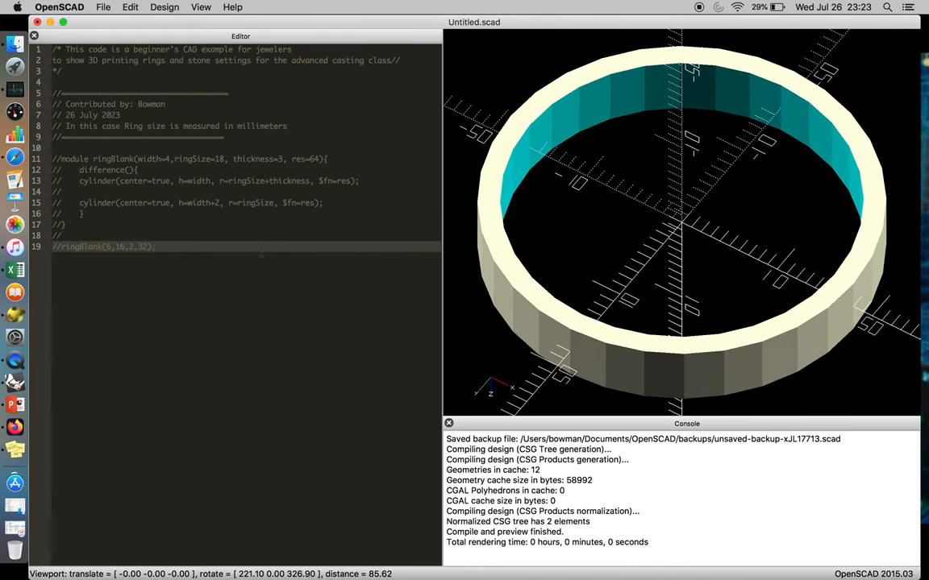
mouse_move(577, 278)
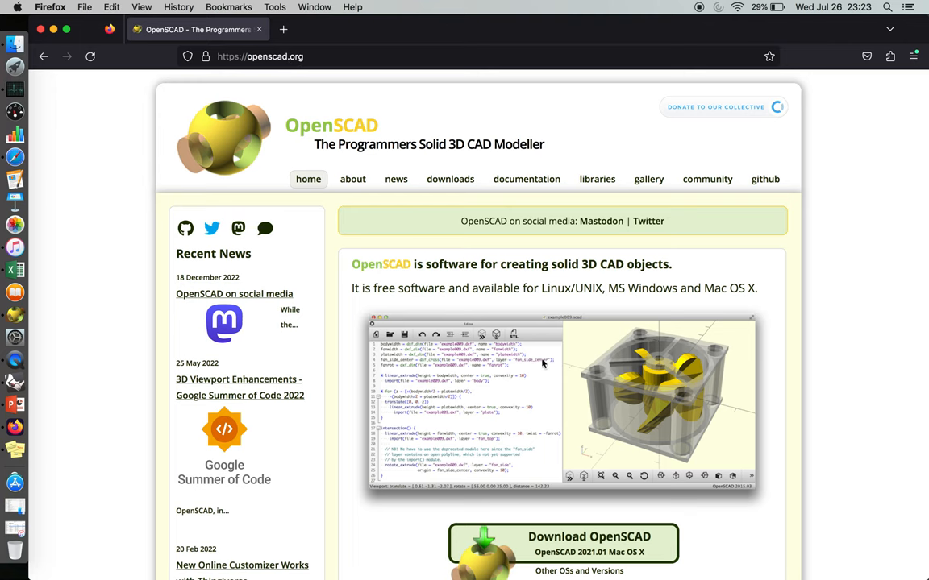
Scroll through the OpenSCAD cheat sheet's 3D shapes and Transformations sections in Firefox.
scroll("down", 3)
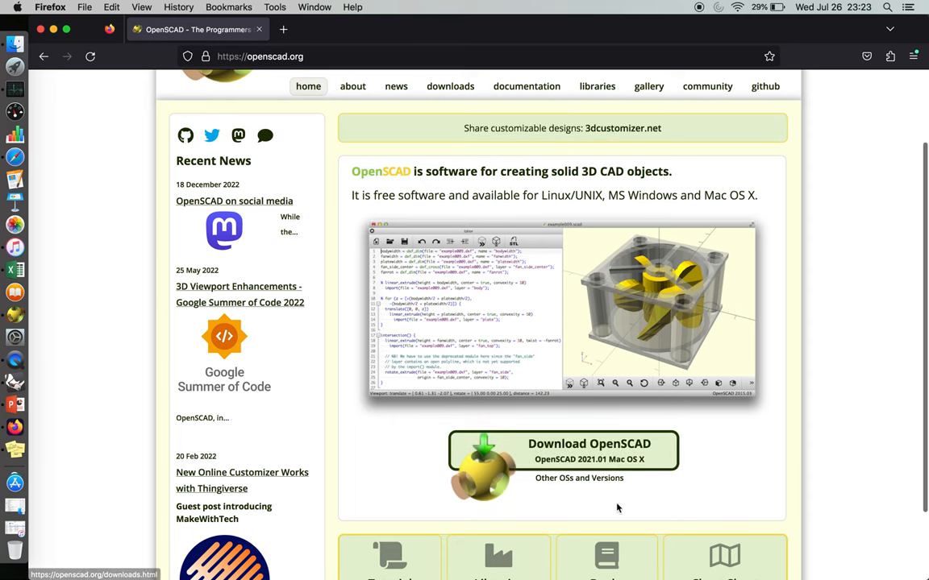
scroll("down", 3)
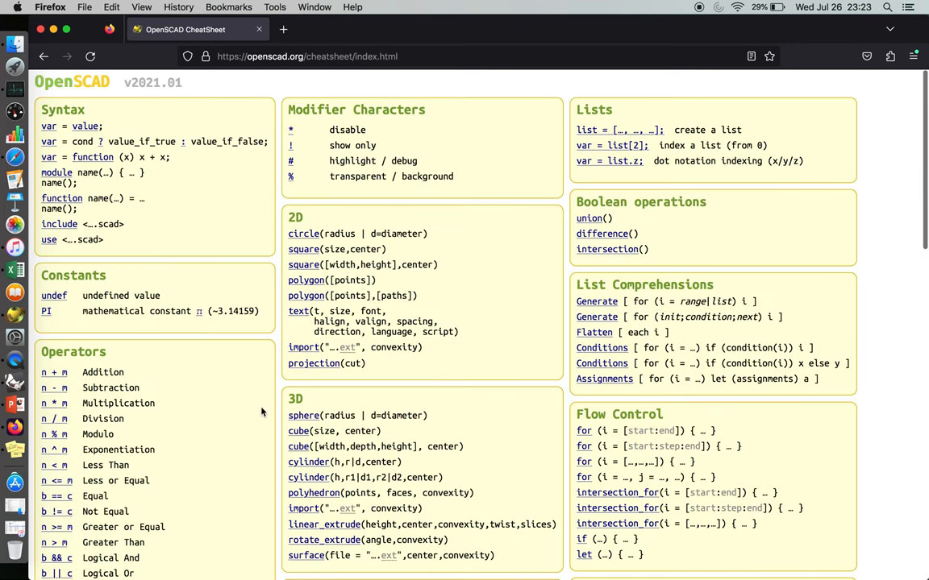
scroll("down", 3)
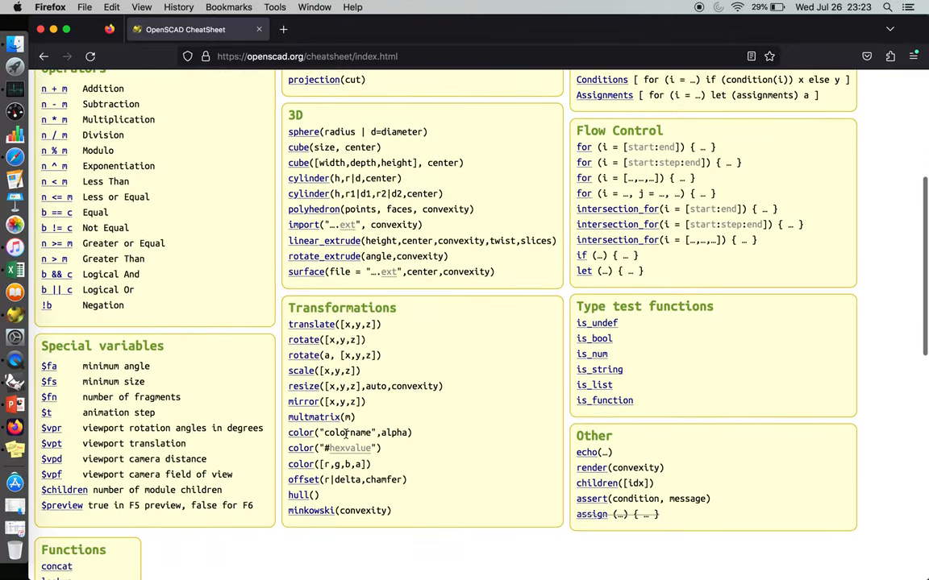
scroll("up", 3)
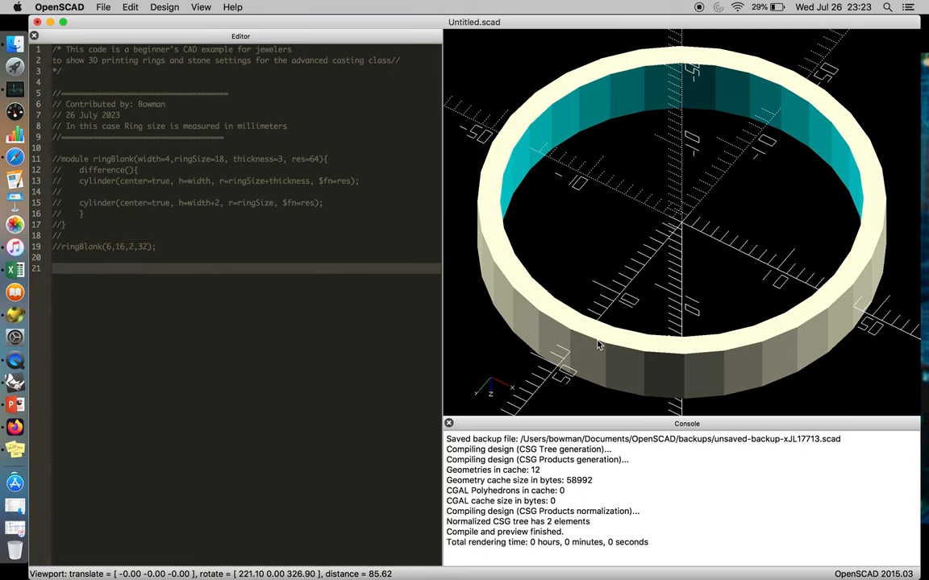
Start a new cylinder(); line with center=true below the commented-out ringBlank call.
type("cylinder")
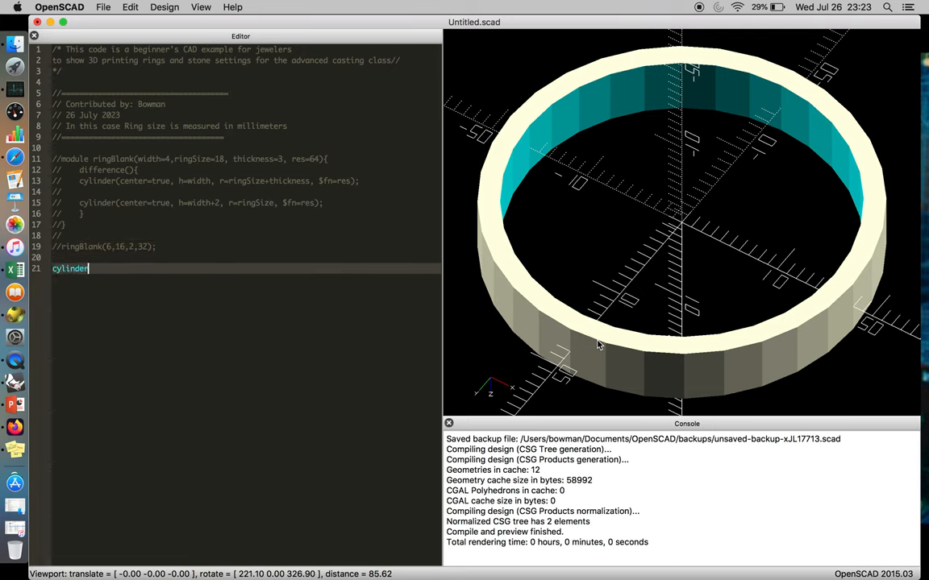
type("();")
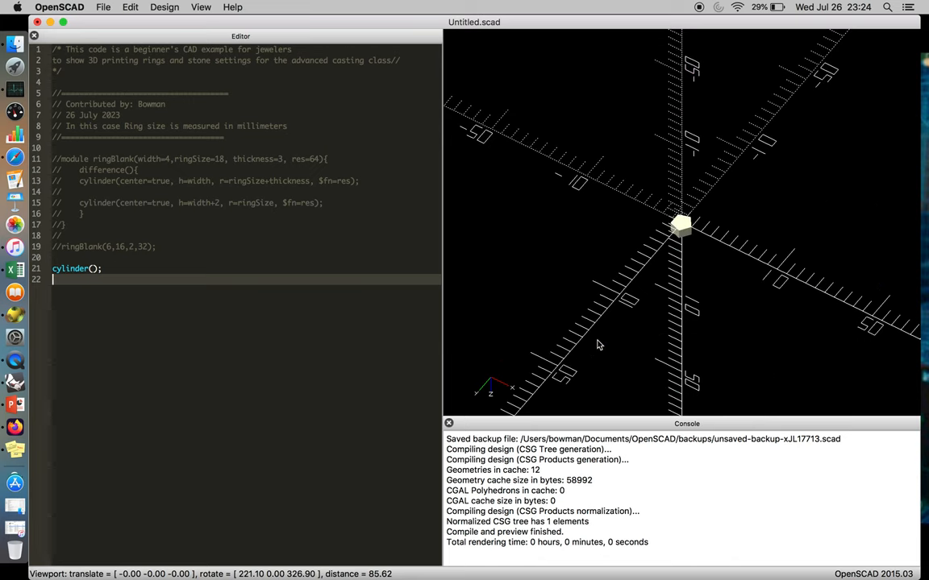
mouse_move(668, 252)
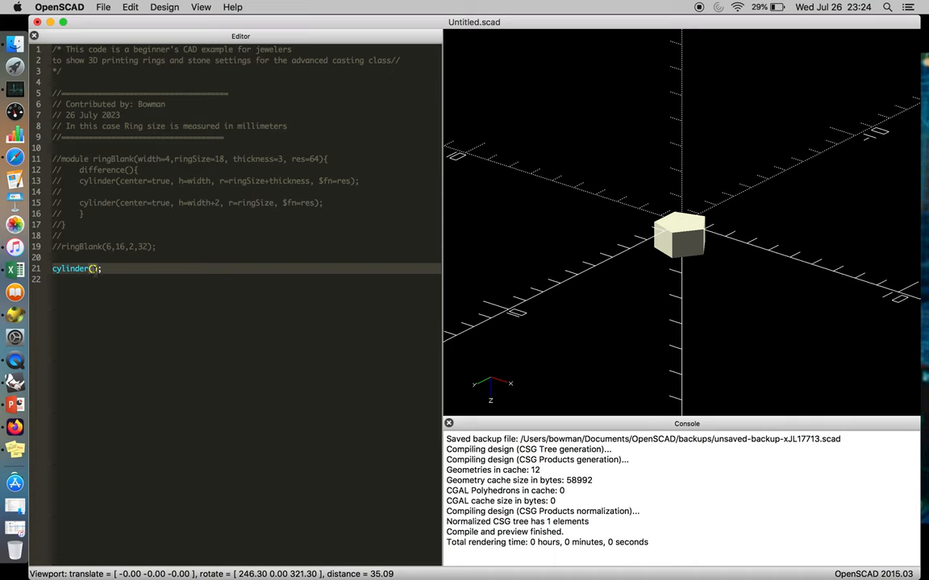
type(".enter")
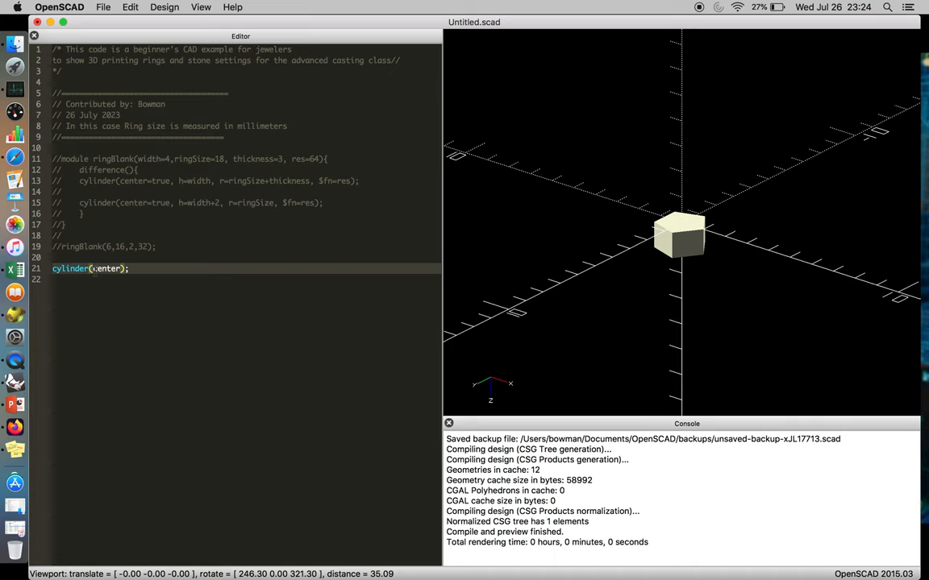
type("=tur")
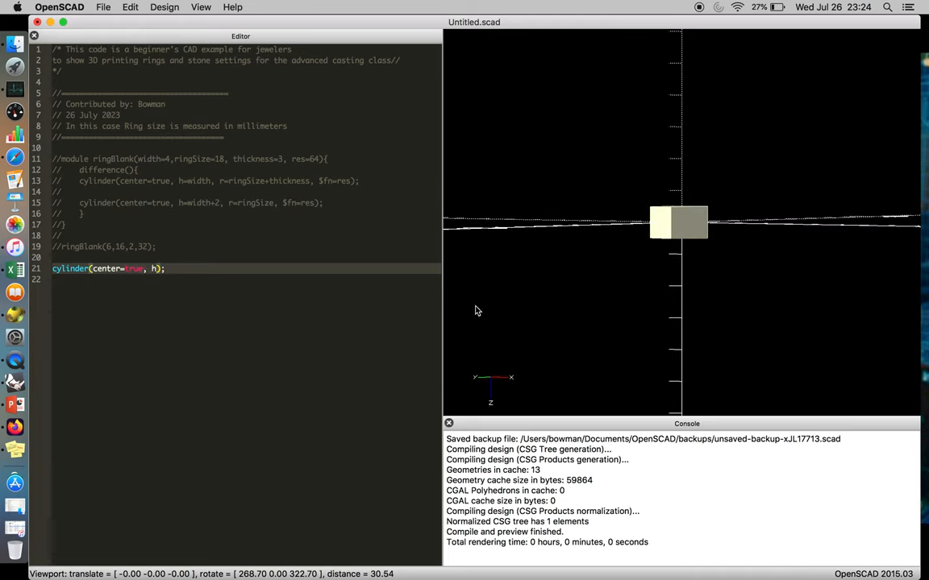
Give the cylinder height 6 and radius 13/2 so it previews as a solid disc.
type("=")
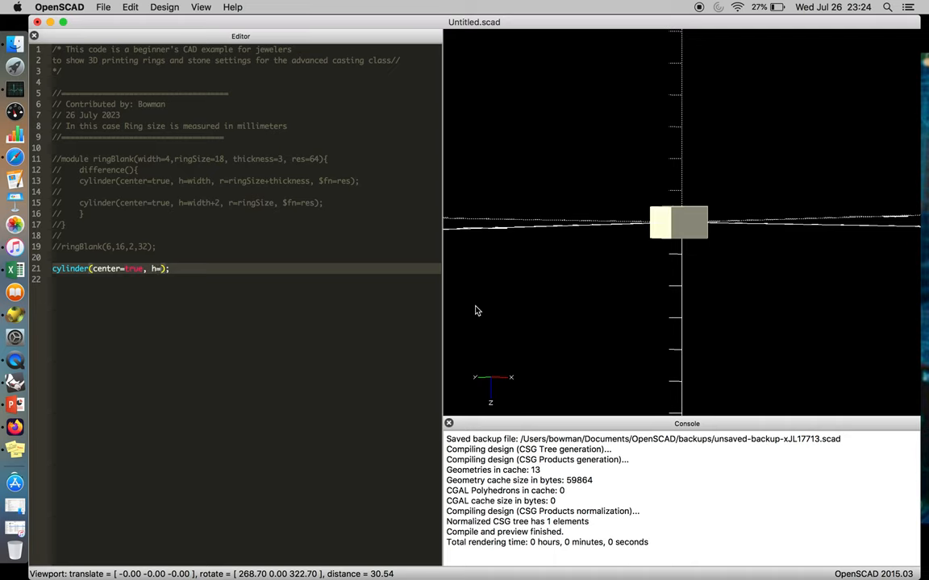
type("6,")
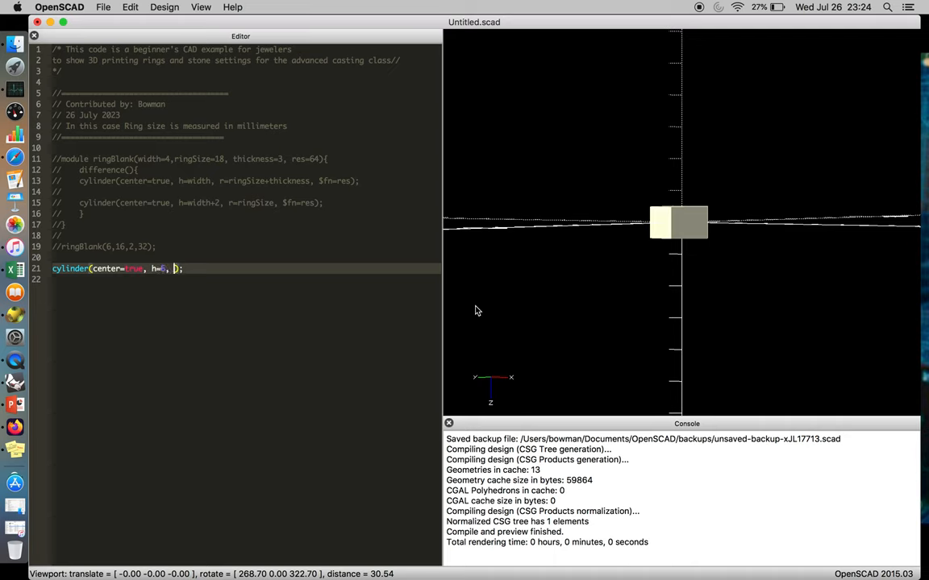
type("r=")
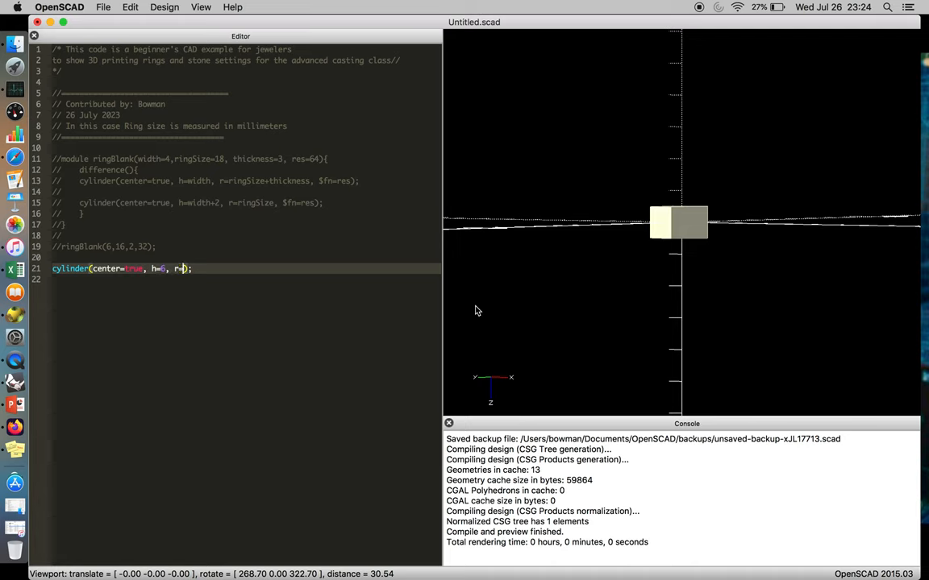
type("13")
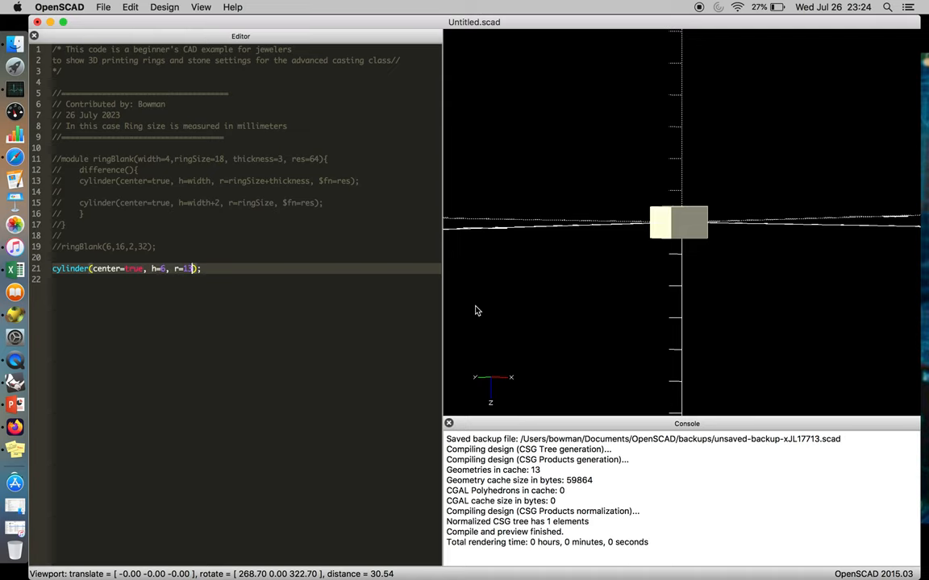
type("/2")
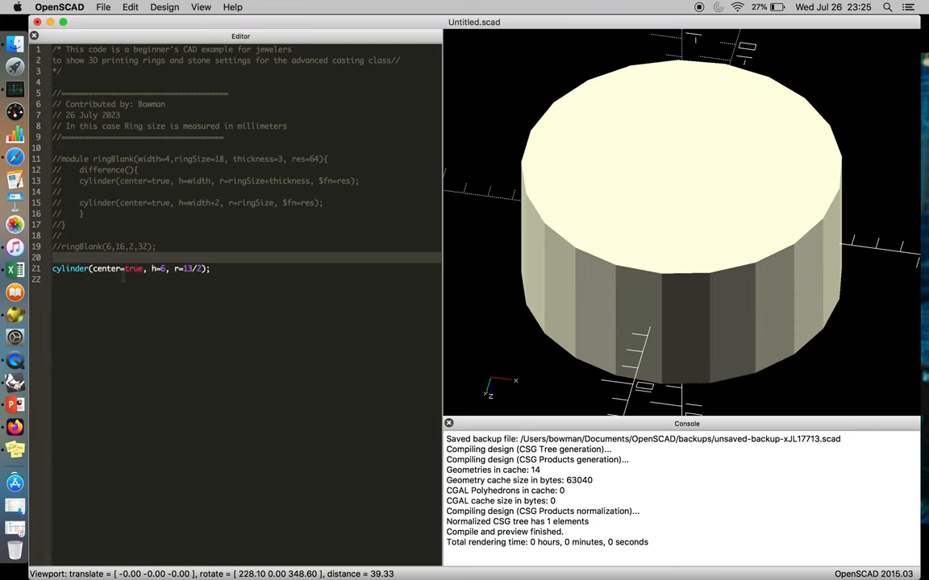
type("d")
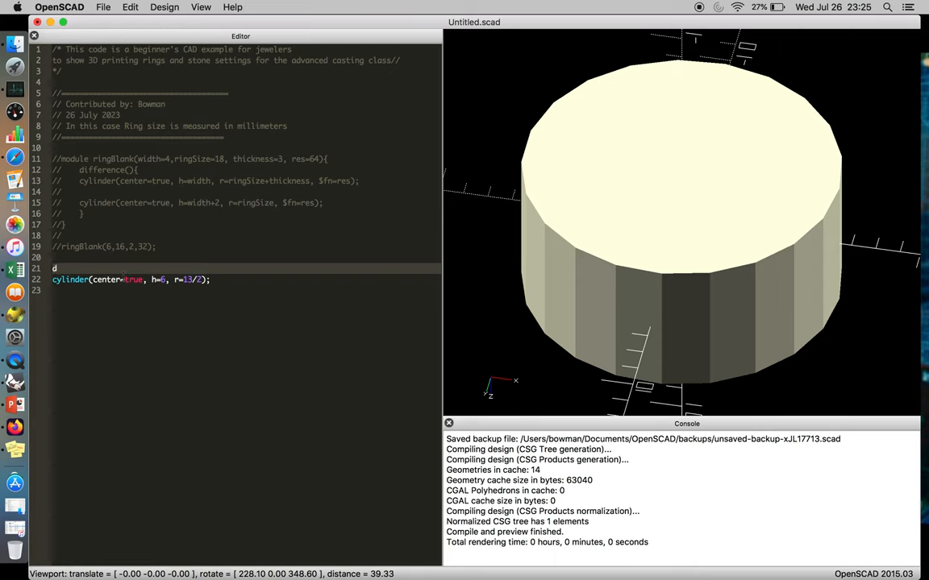
Wrap two centred cylinders (h=6, r=13/2) in a difference() to make a hollow tube.
type("iffer")
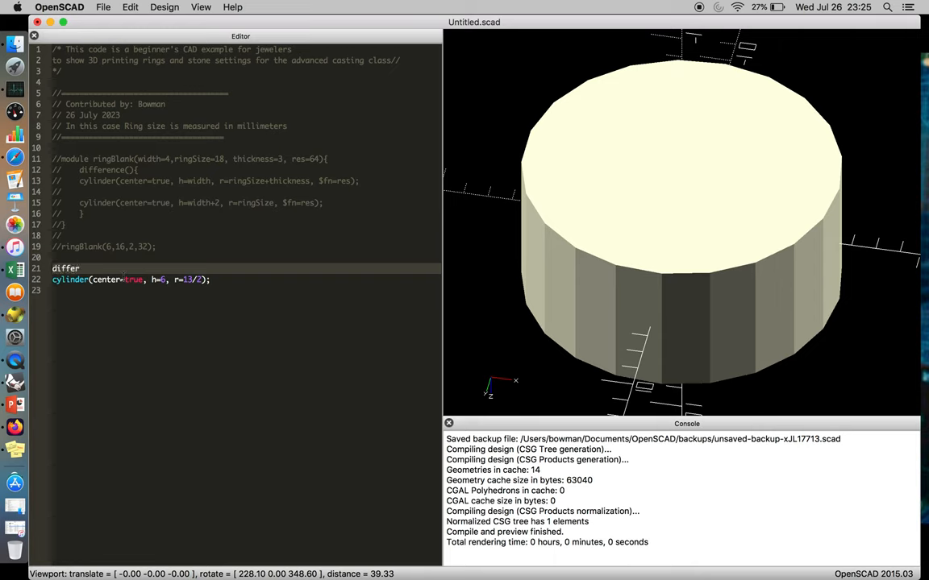
type("ence(){")
type("}")
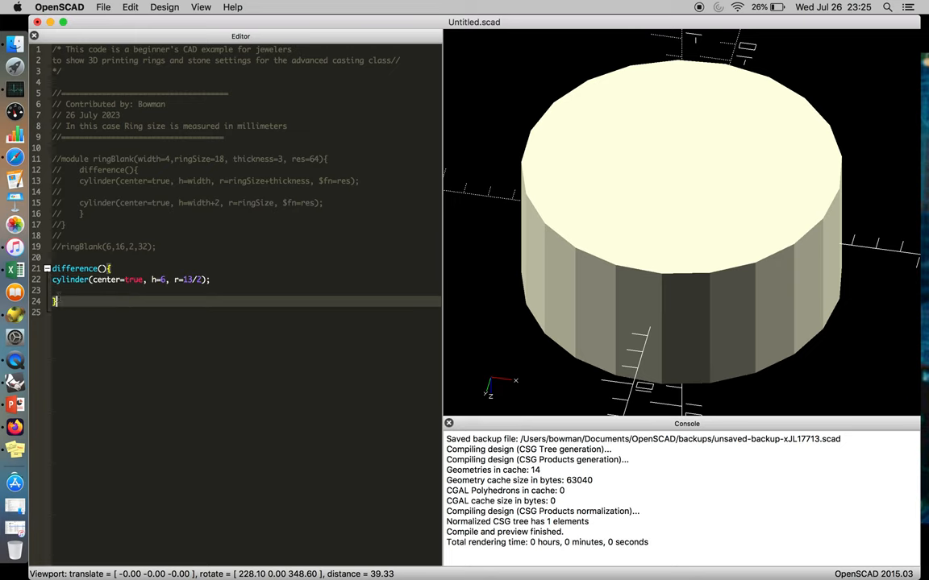
type("cylinder(center=true, h=6, r=13/2);")
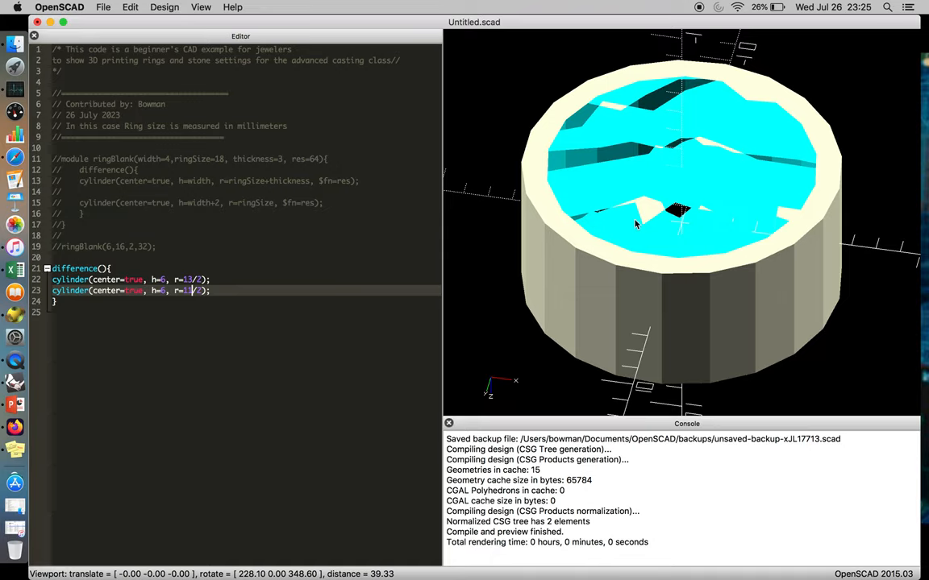
Orbit the tube to inspect its inner hole and walls from several angles.
left_click_drag(635, 224, 651, 226)
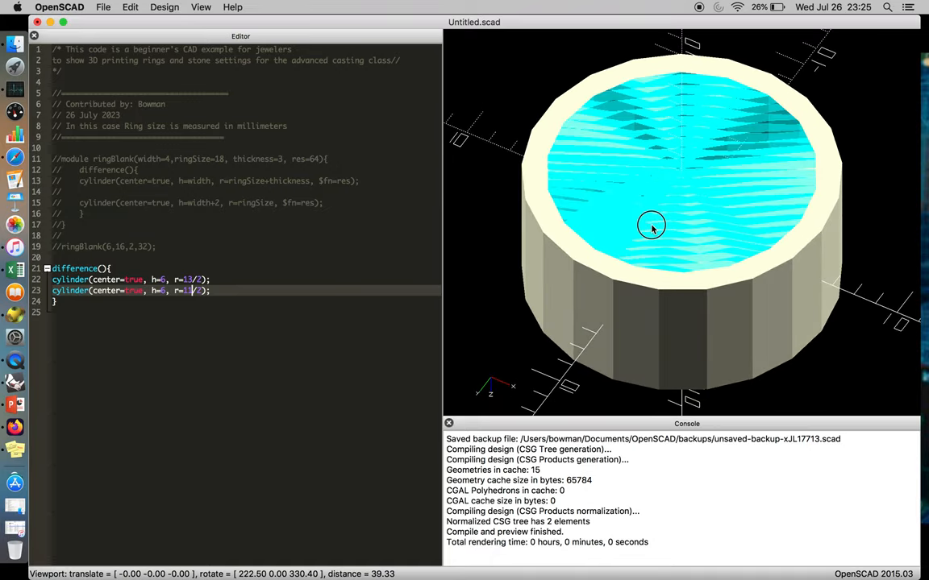
left_click_drag(653, 226, 696, 181)
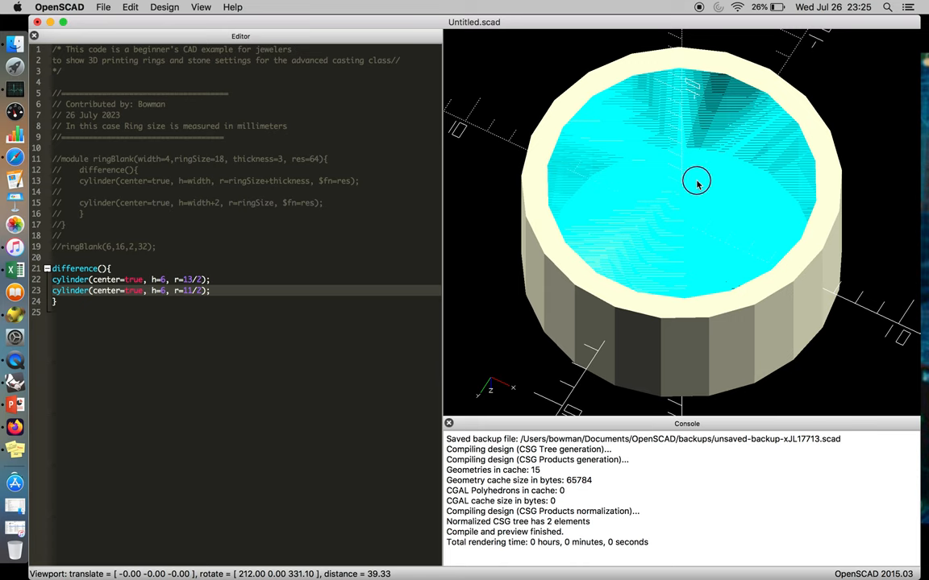
left_click_drag(696, 181, 667, 147)
type("8")
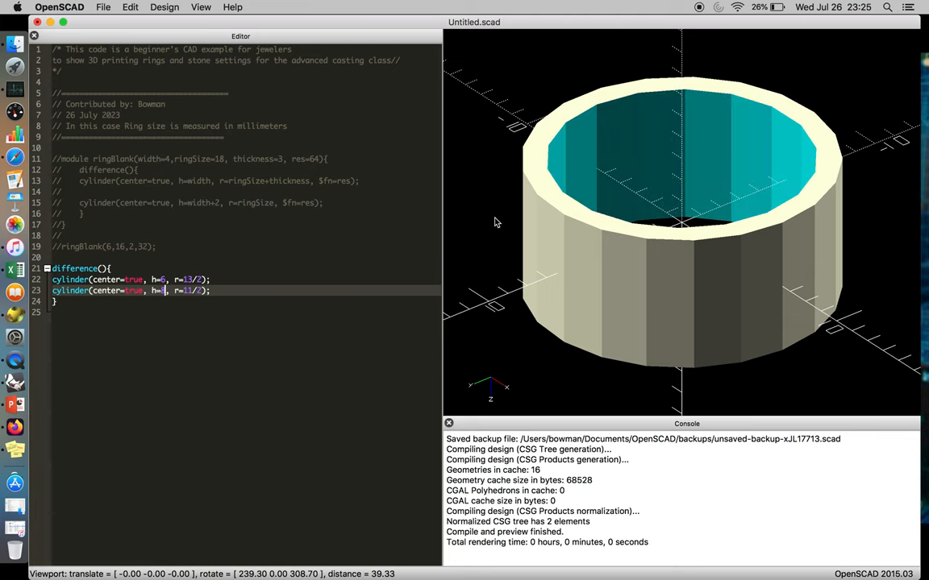
left_click_drag(496, 223, 598, 242)
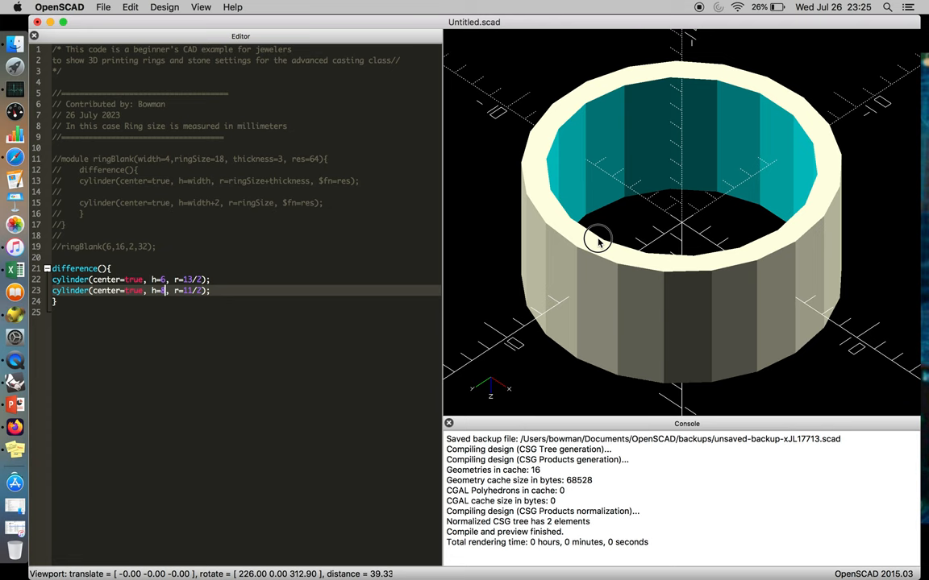
left_click_drag(598, 238, 642, 212)
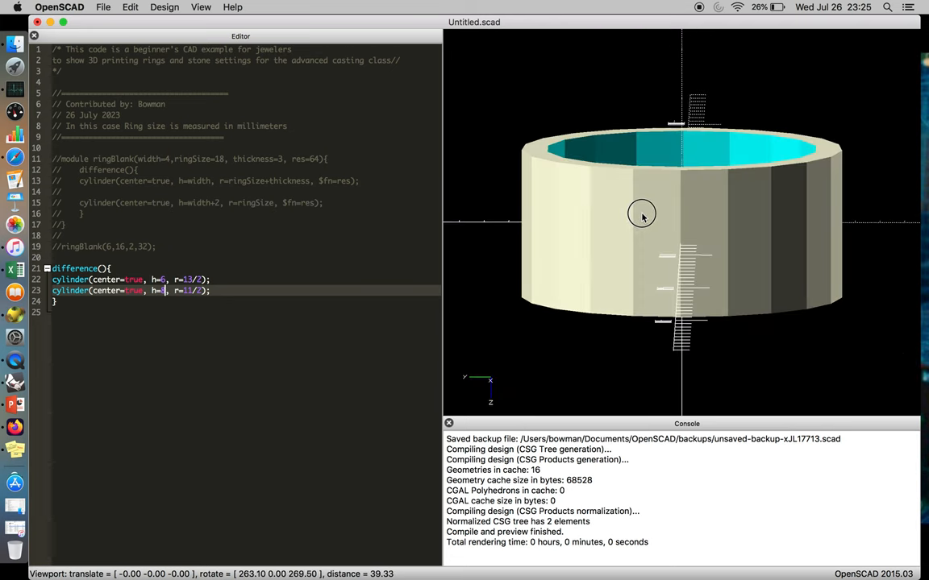
left_click_drag(642, 214, 642, 218)
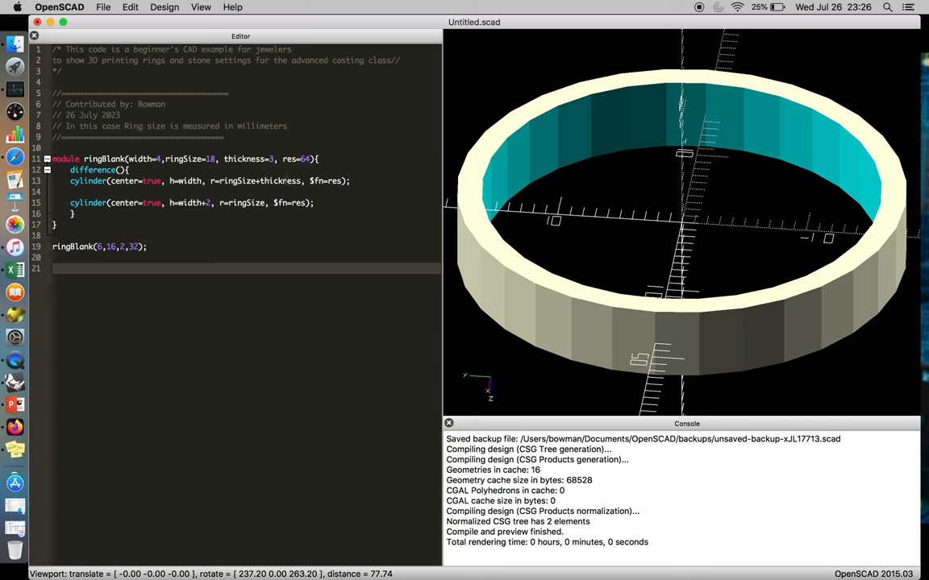
Edit the outer cylinder's radius in the ringBlank module so the diameter is divided down.
left_click(216, 180)
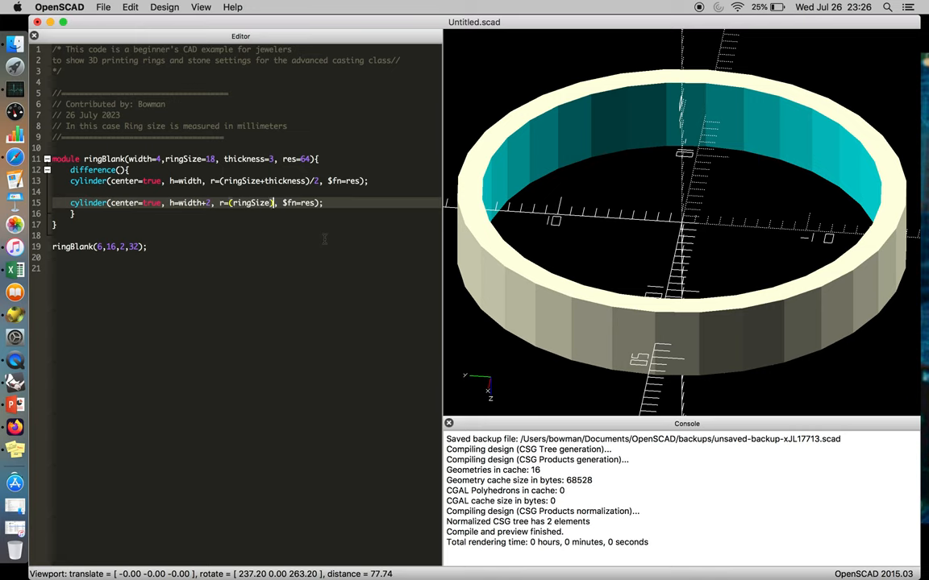
type("/4")
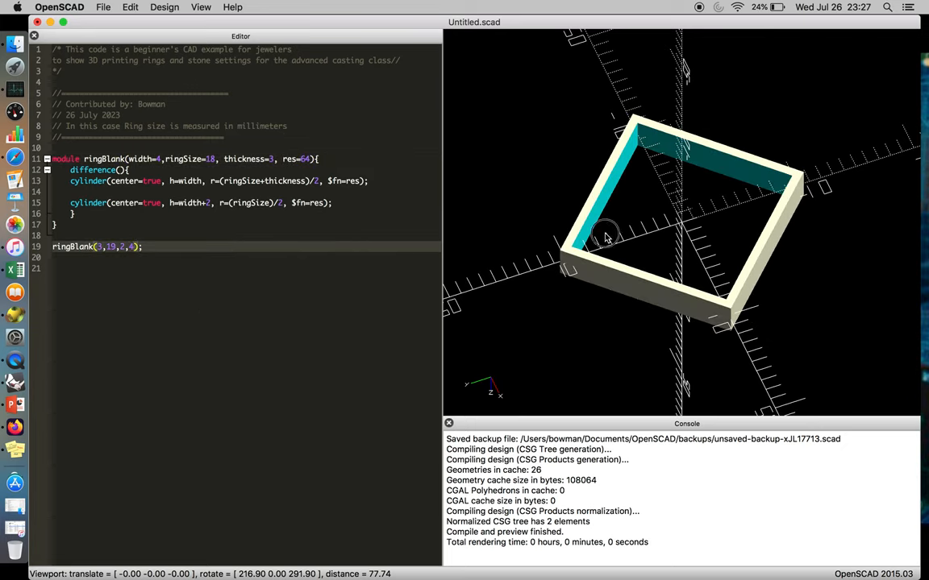
Orbit the square frame produced by resolution 4 to view it from above.
left_click_drag(604, 239, 651, 265)
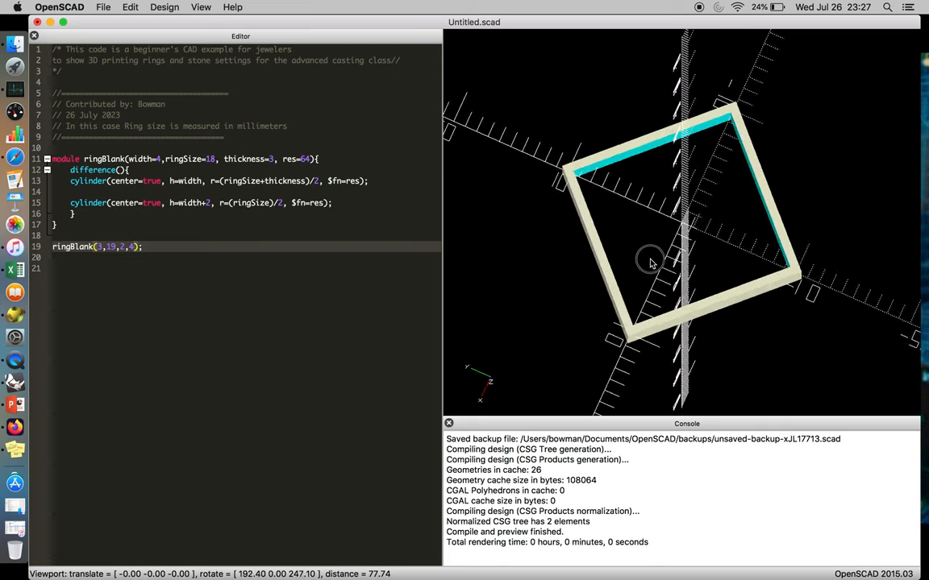
left_click_drag(653, 261, 658, 266)
type("//interior of the ring")
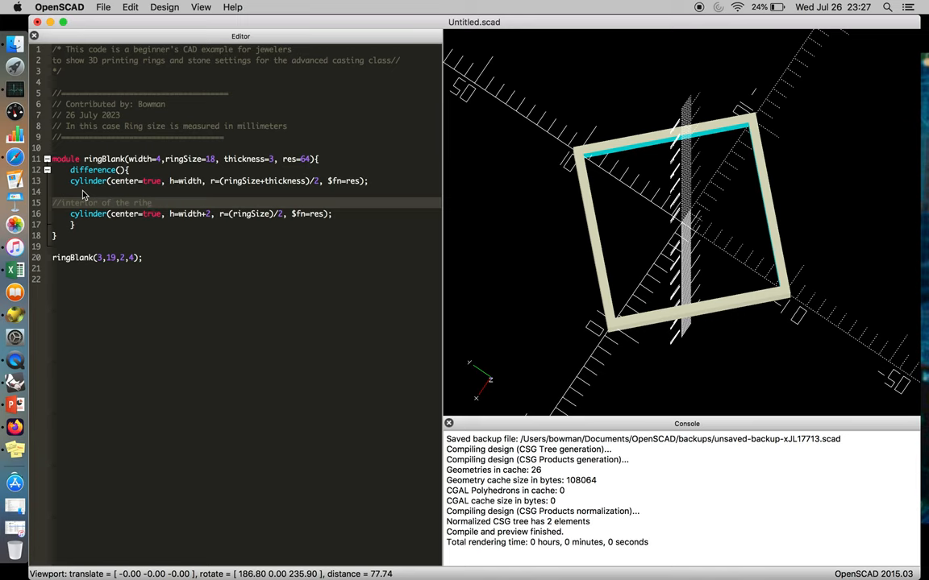
mouse_move(245, 203)
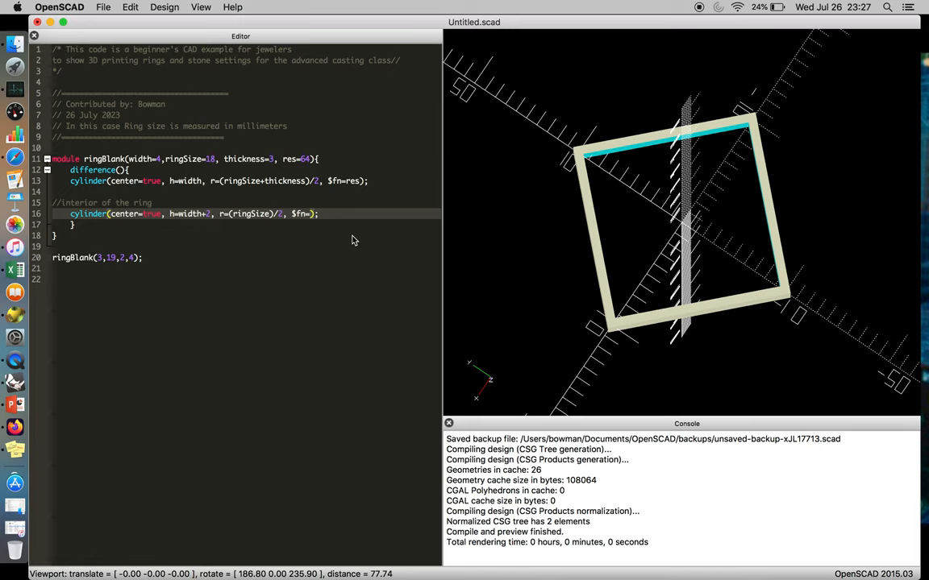
Give the inner cylinder $fn=100 and adjust the ringBlank call's value to 25.
type("100")
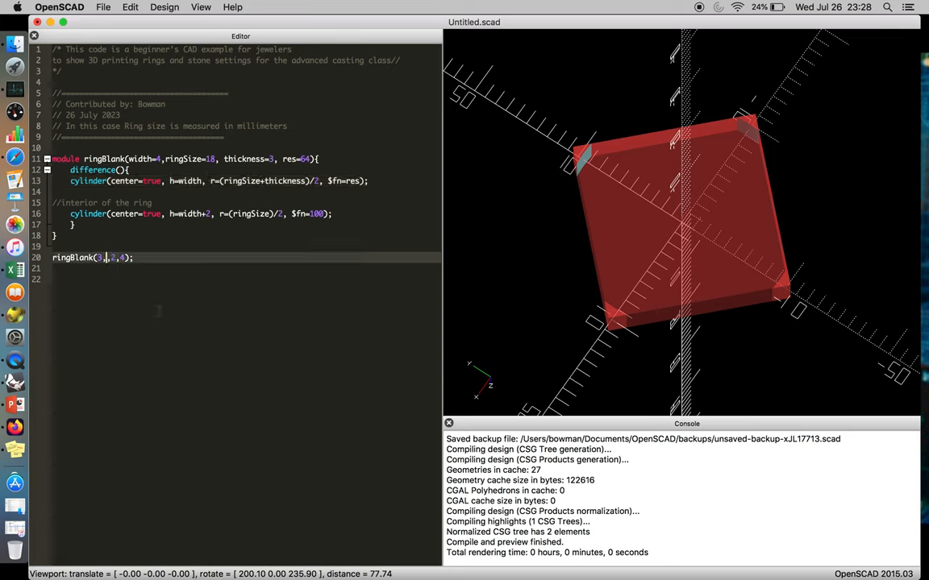
type("25")
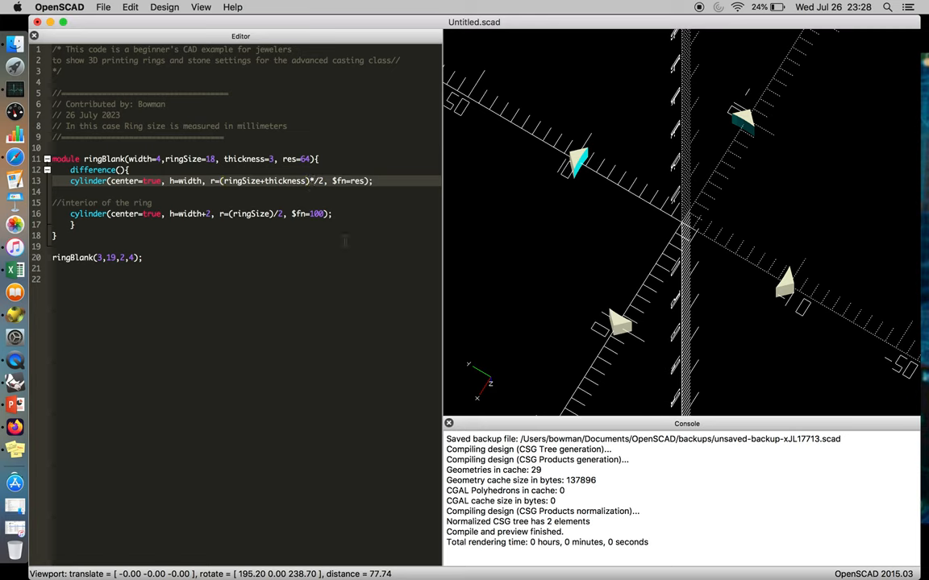
Multiply the outer cylinder's radius by sqrt(2) and rotate the square-with-round-hole preview.
type("sqrt(2")
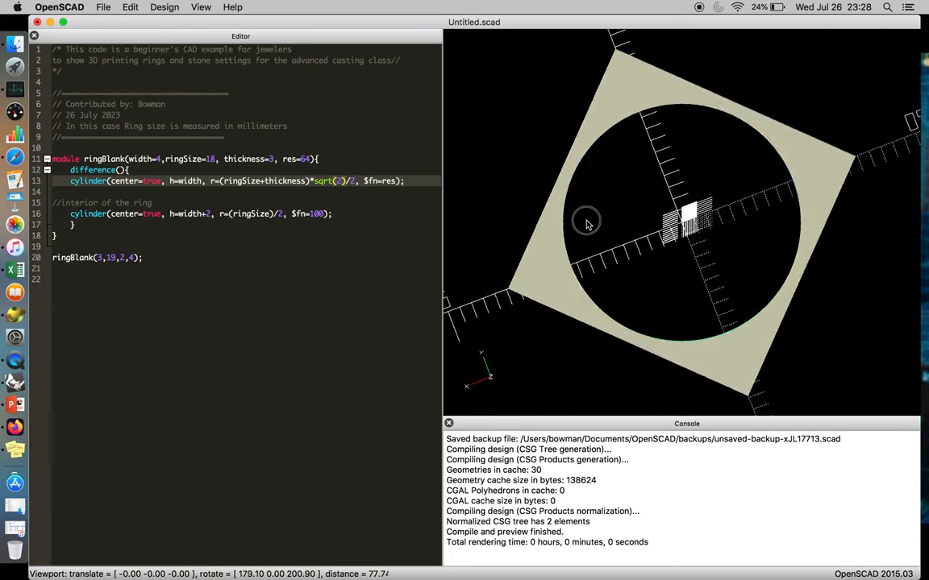
left_click_drag(587, 222, 599, 236)
type("6")
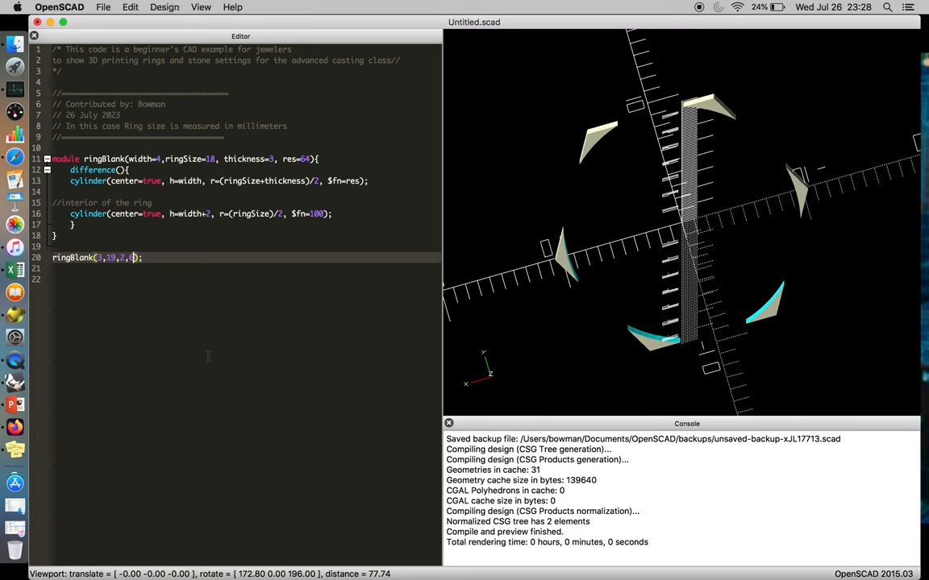
mouse_move(258, 245)
type("6")
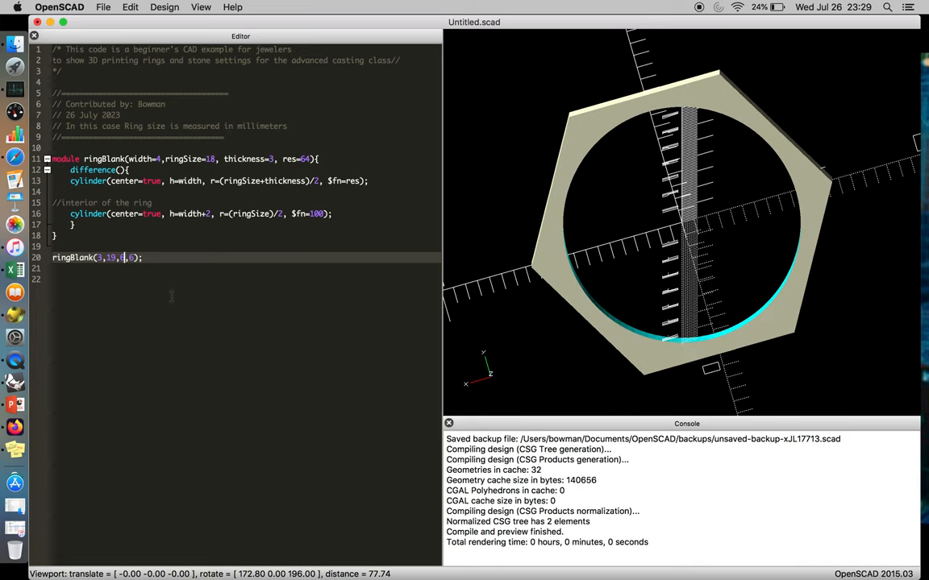
mouse_move(551, 248)
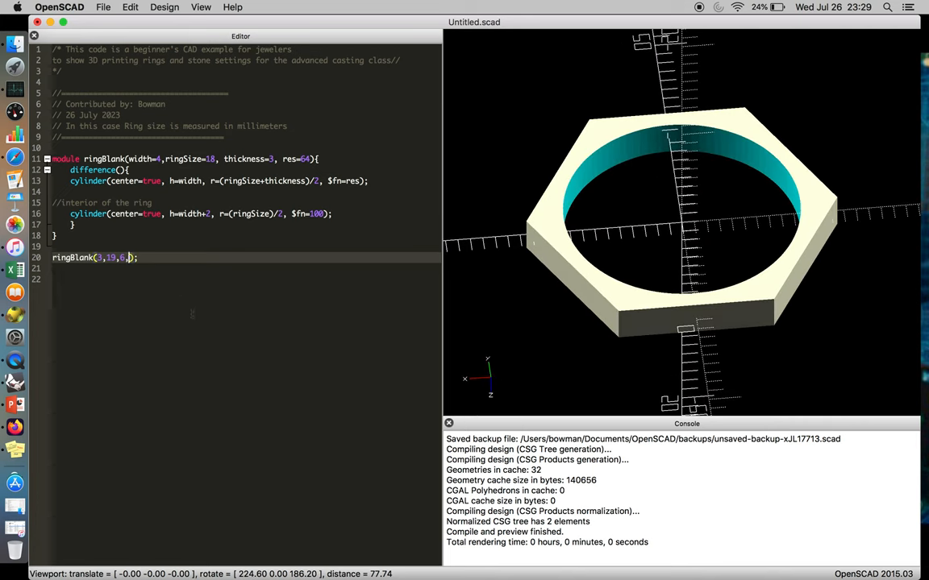
Adjust the sqrt factor to 3 for a hexagon and edit the module's default parameters.
type("3")
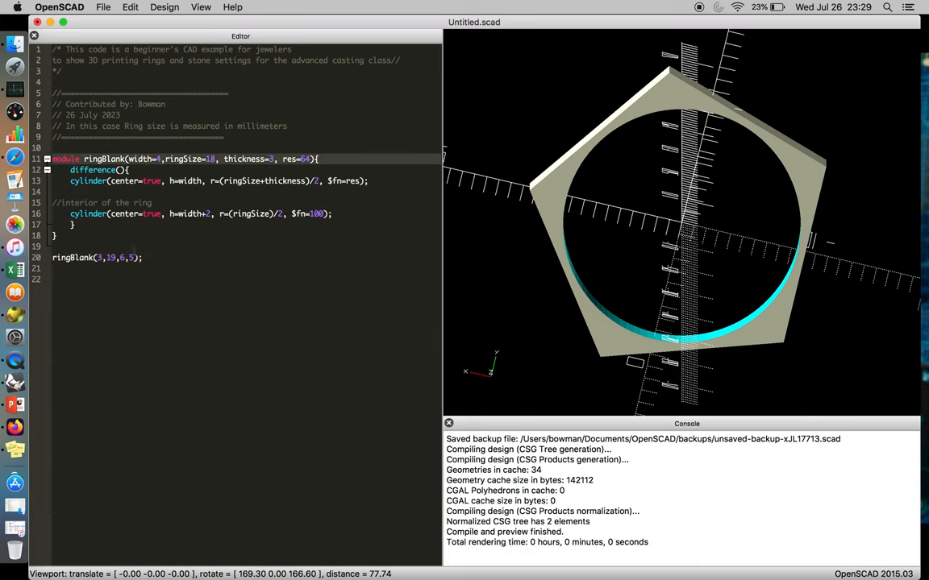
left_click(197, 154)
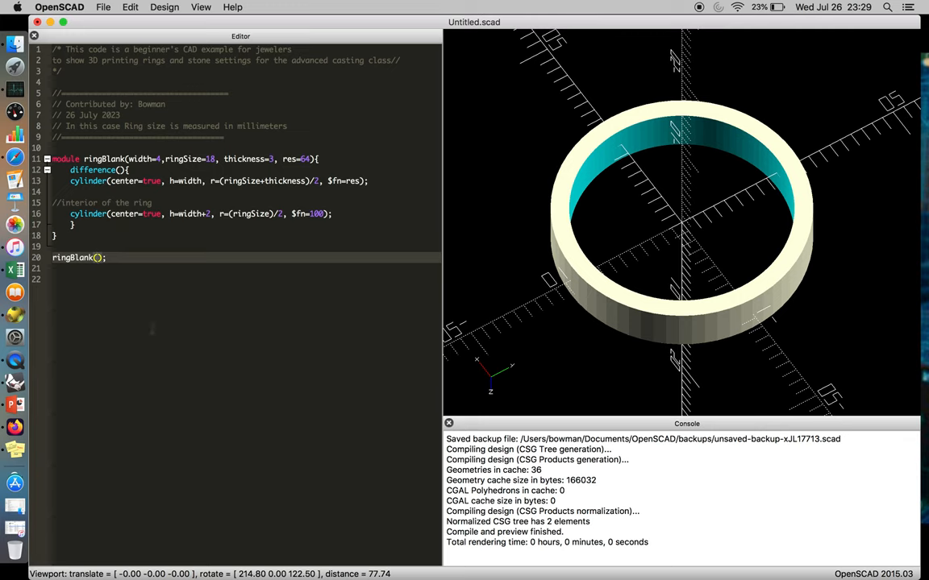
Call ringBlank(7, 18, 4, 7) and orbit the resulting heptagonal band ring.
type("7, 18,")
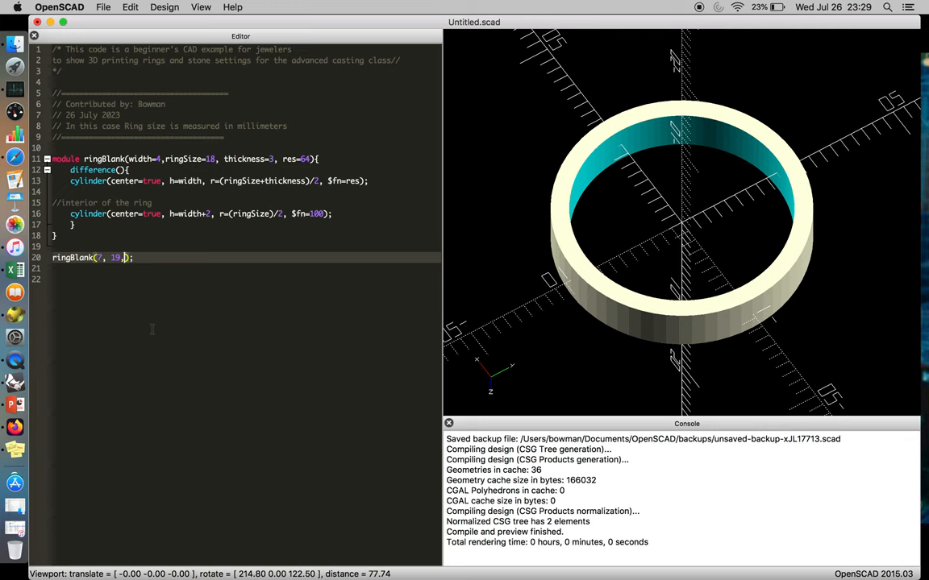
type("4,")
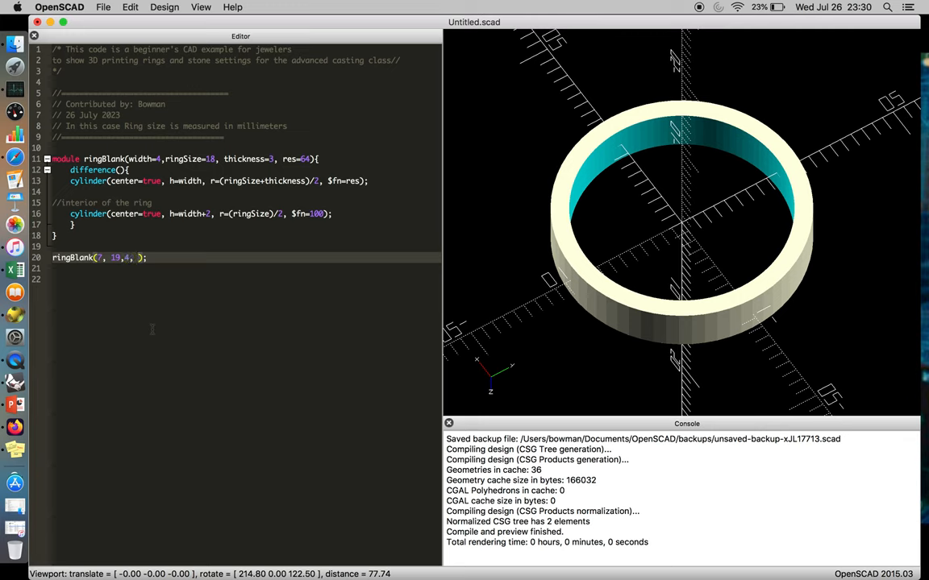
type("7")
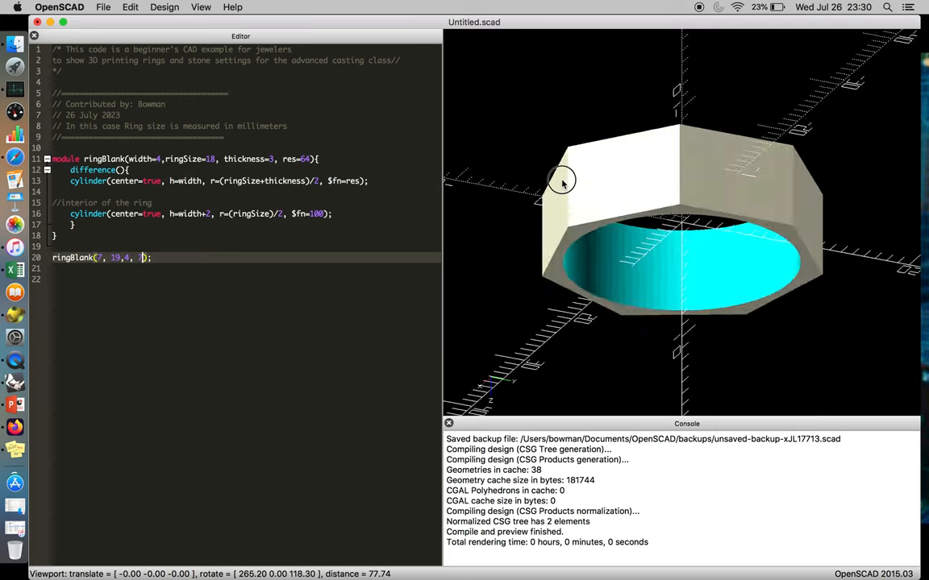
left_click_drag(561, 180, 571, 264)
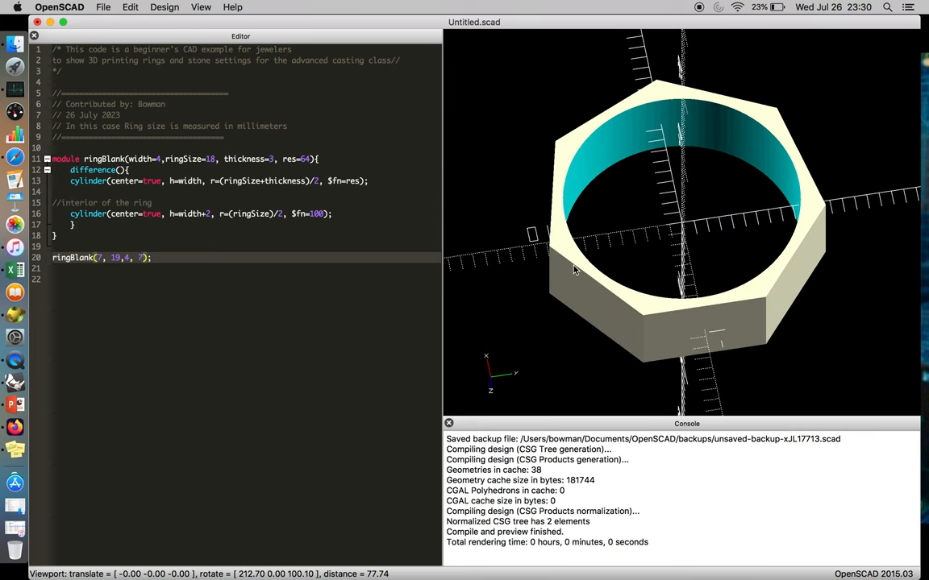
mouse_move(543, 245)
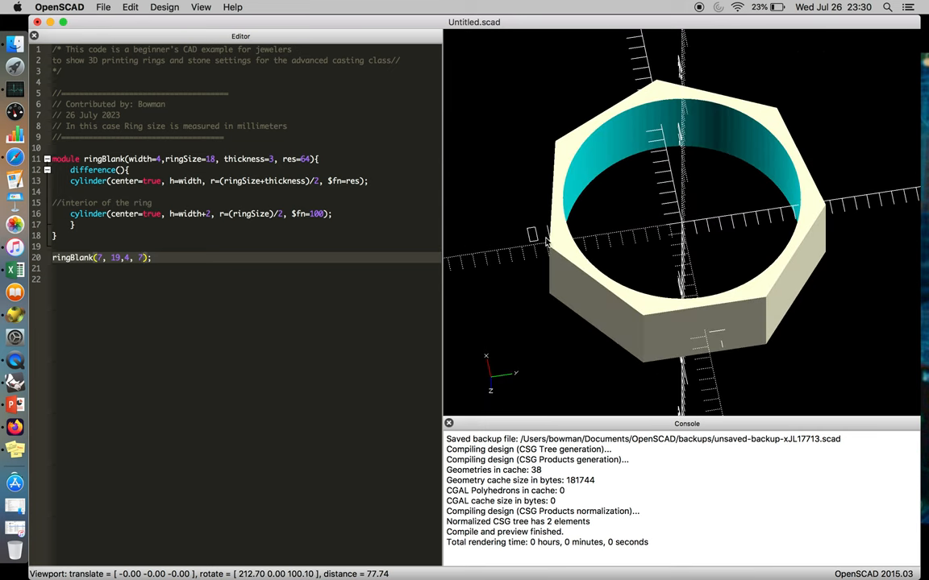